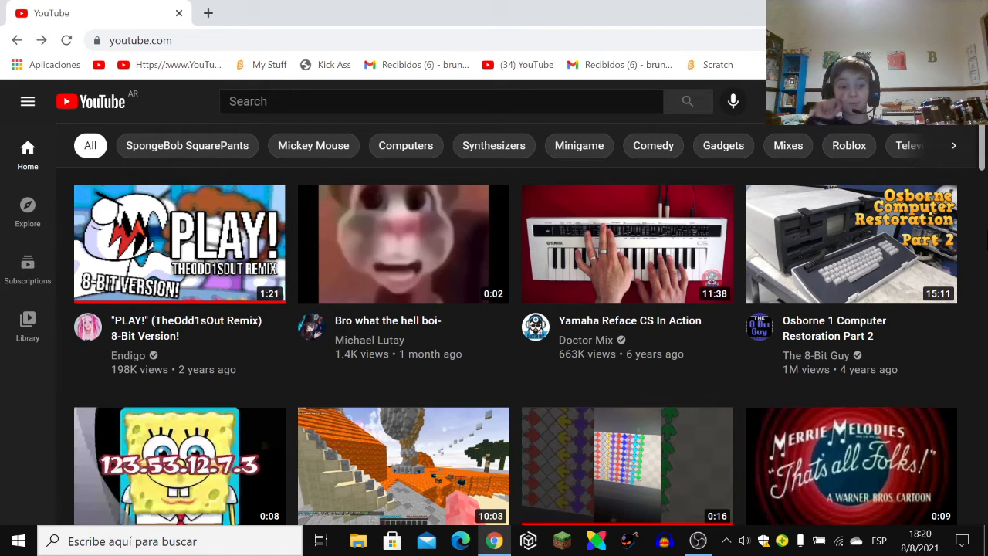
Step: Scroll the YouTube home page before reaching the account menu with channel and Studio options
scroll("down", 3)
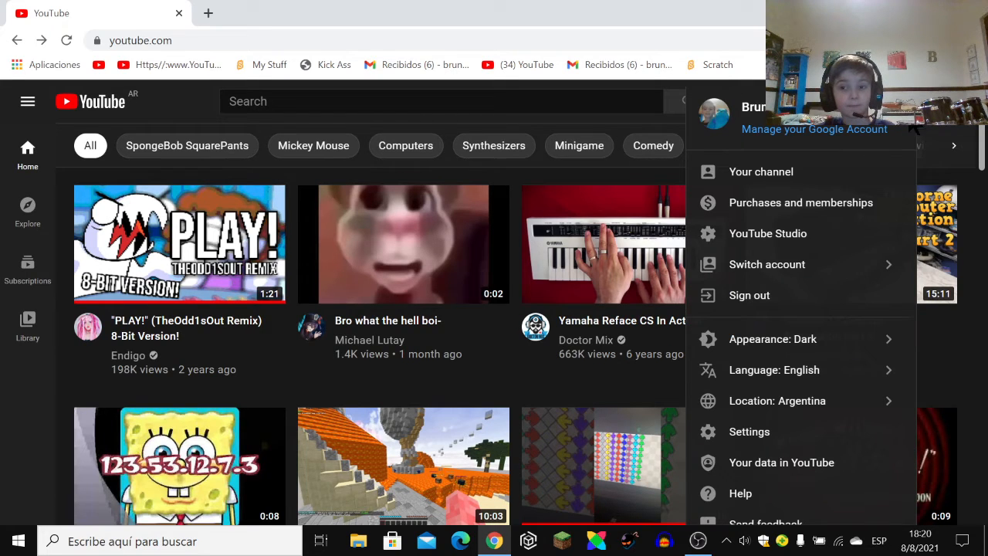
mouse_move(830, 179)
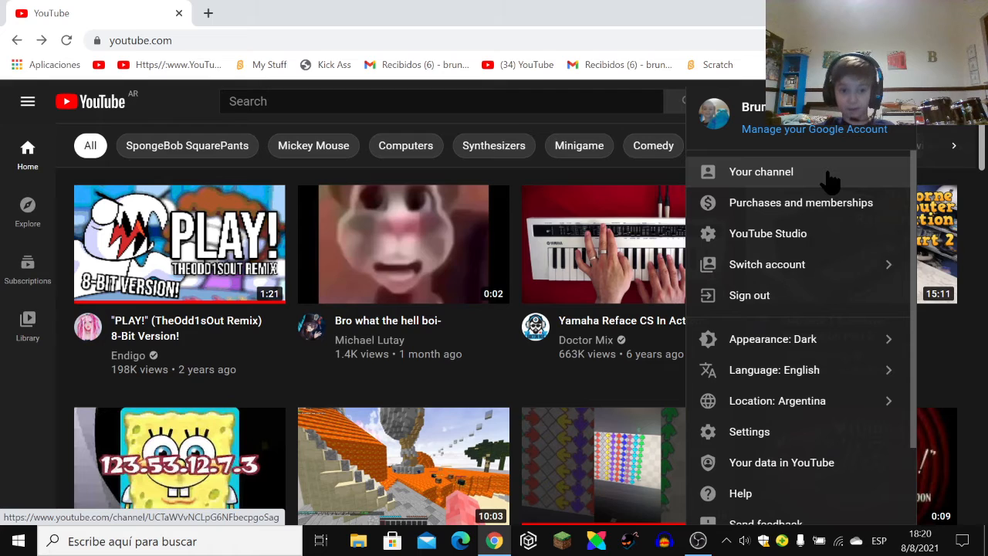
mouse_move(845, 154)
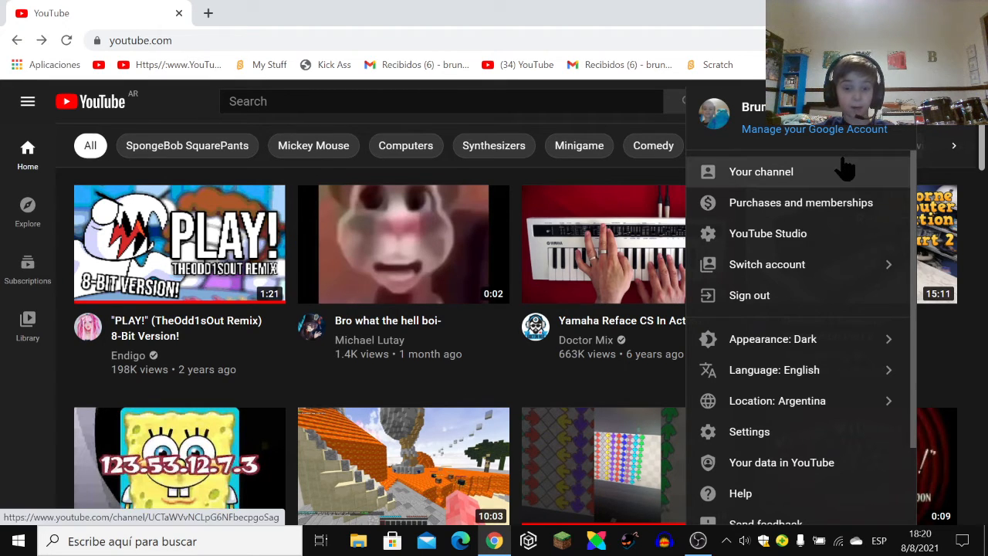
mouse_move(868, 197)
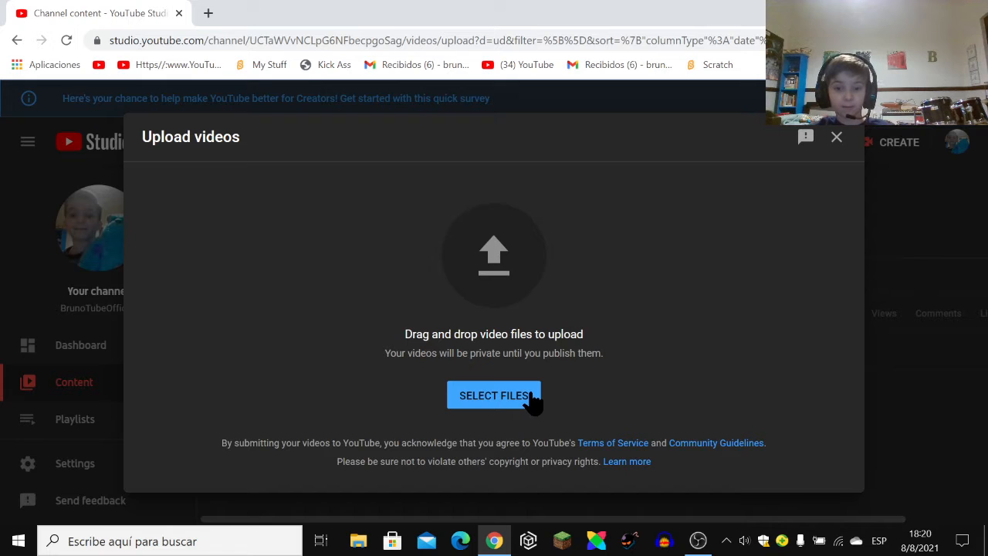
Step: Choose SELECT FILES in the upload dialog to bring up the computer's file picker
left_click(493, 395)
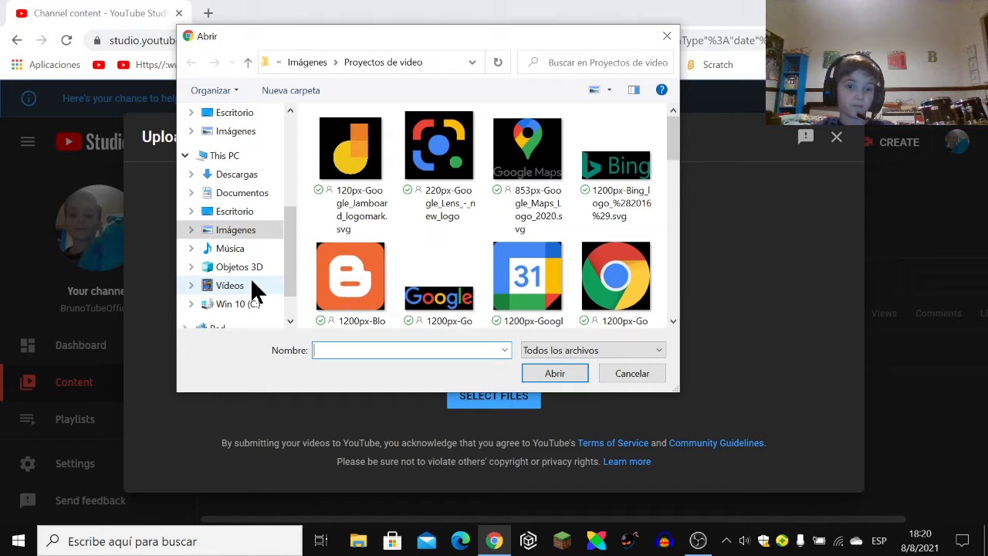
left_click(229, 285)
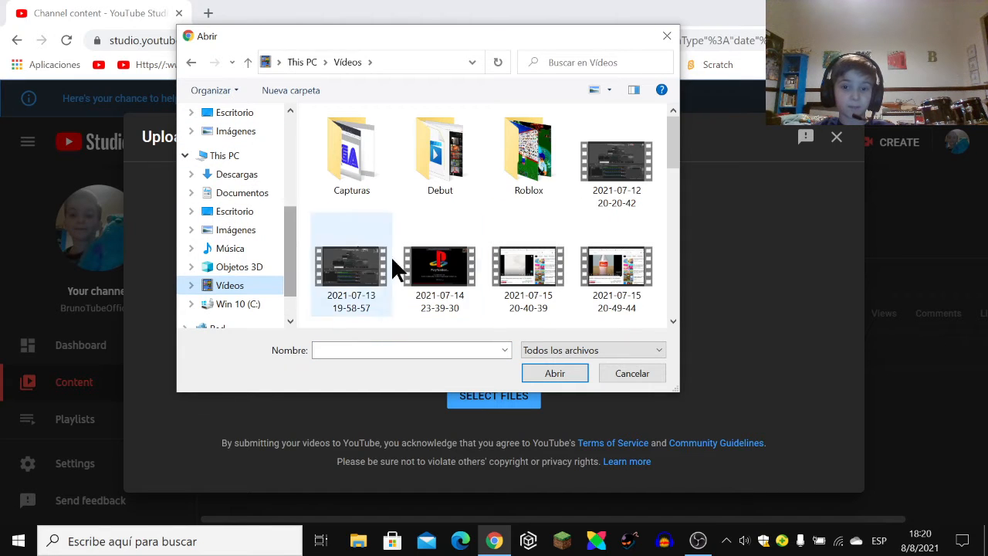
scroll("down", 3)
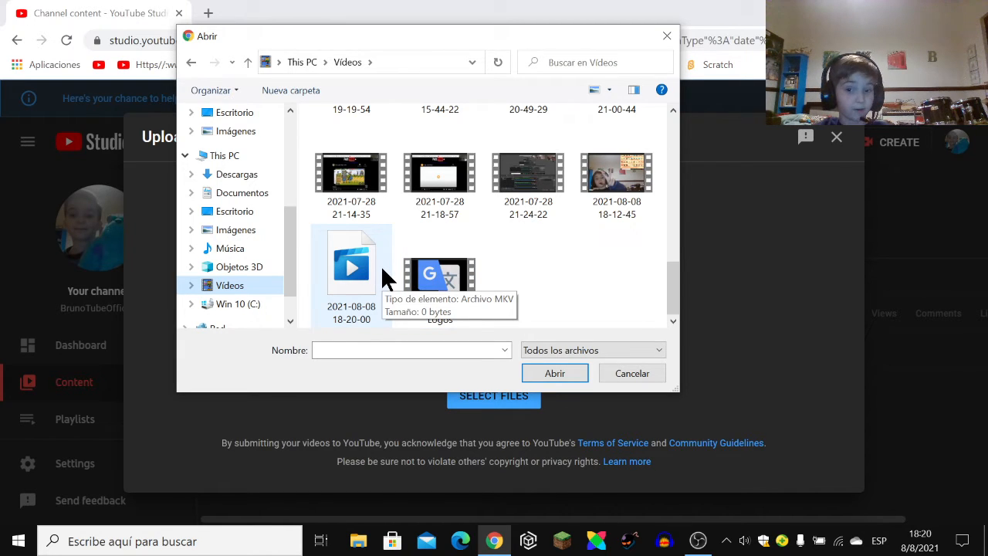
left_click(617, 172)
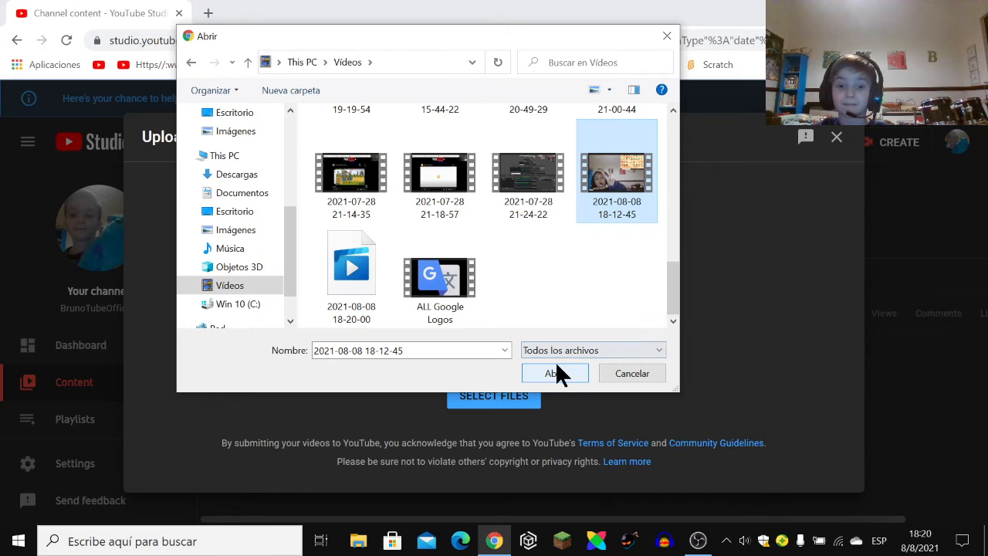
left_click(555, 373)
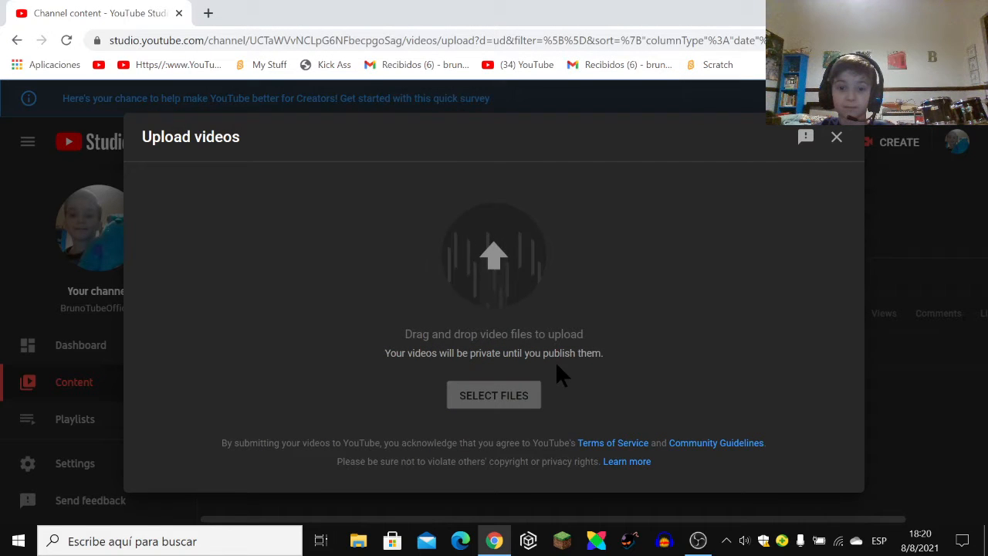
Step: Enter 'Weird spore creature creator easter egg' as the video title
left_click(493, 395)
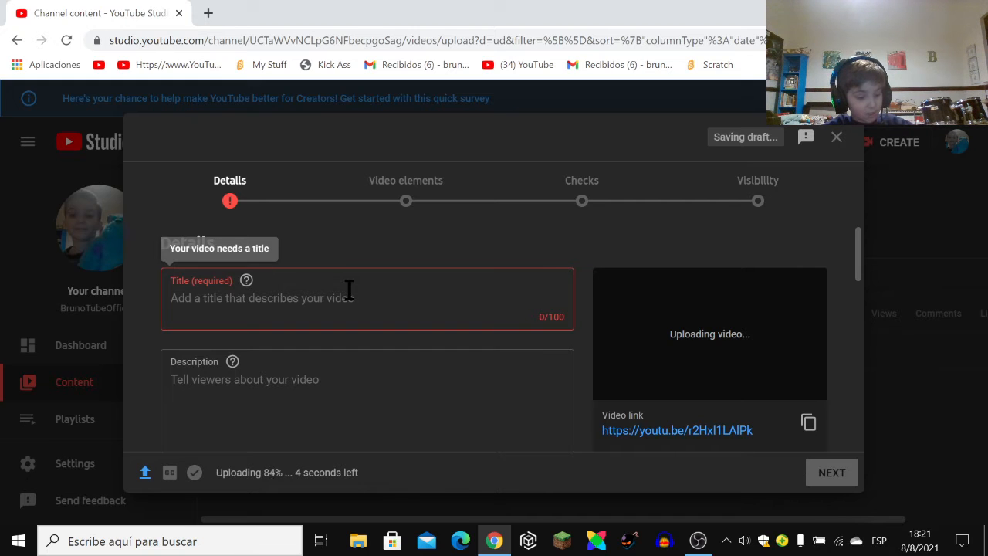
type("W")
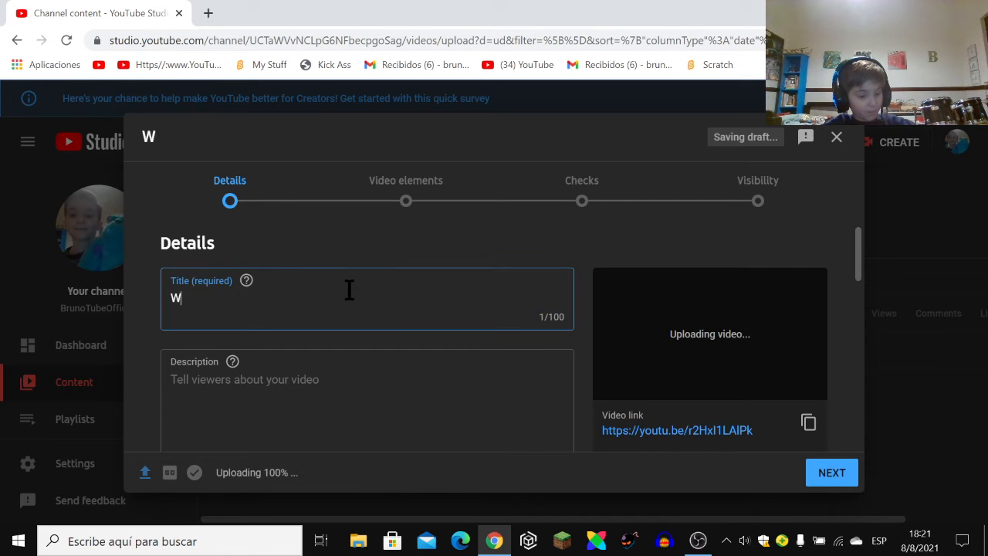
type("eird")
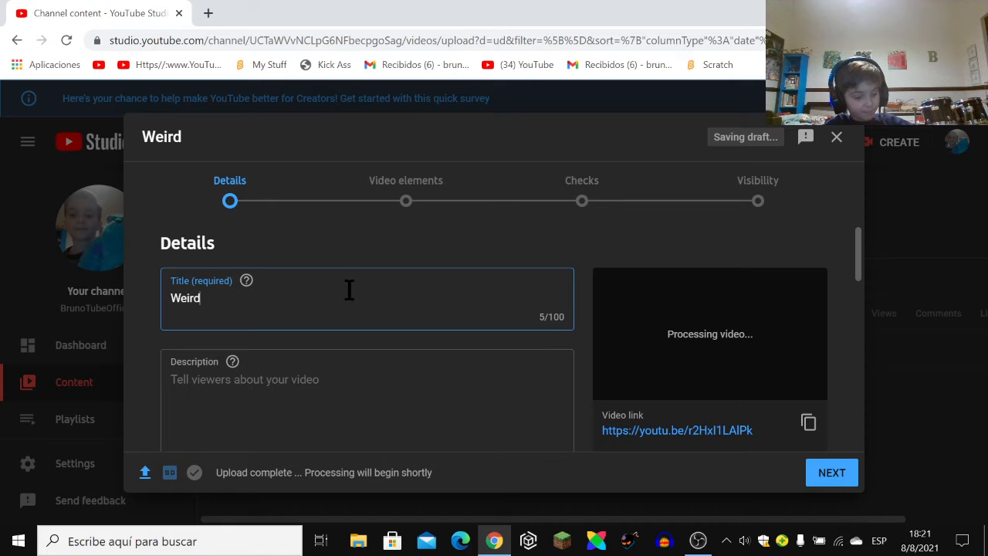
type("sp")
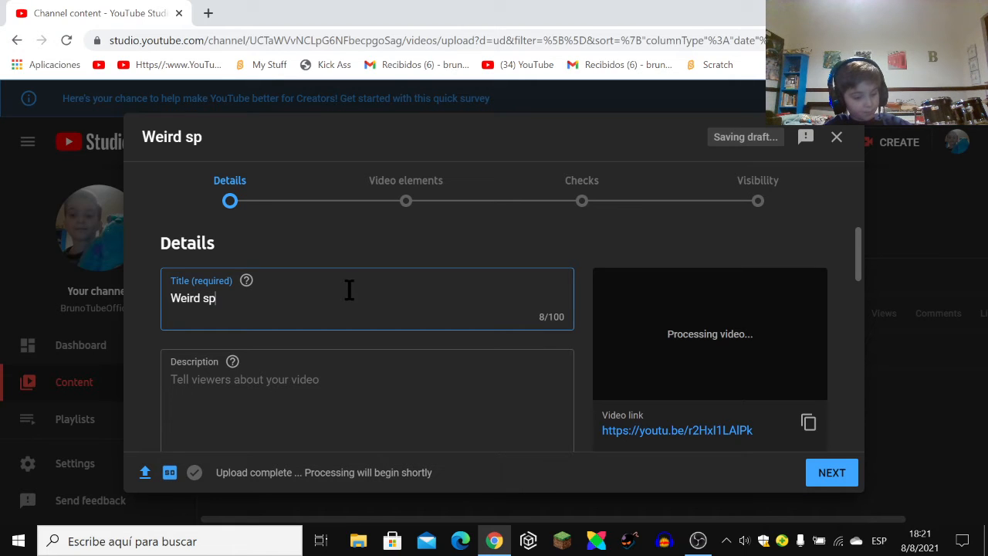
type("ore")
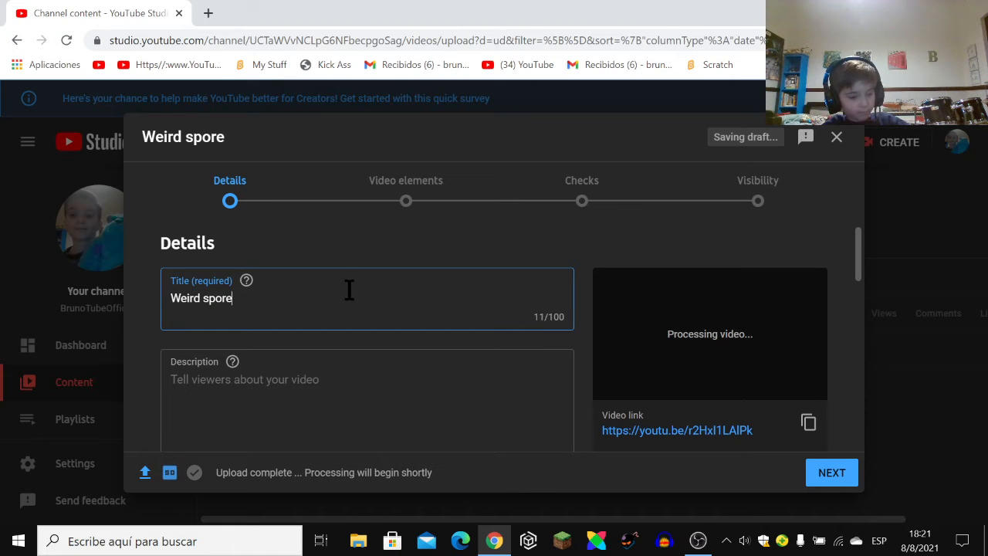
type("crea")
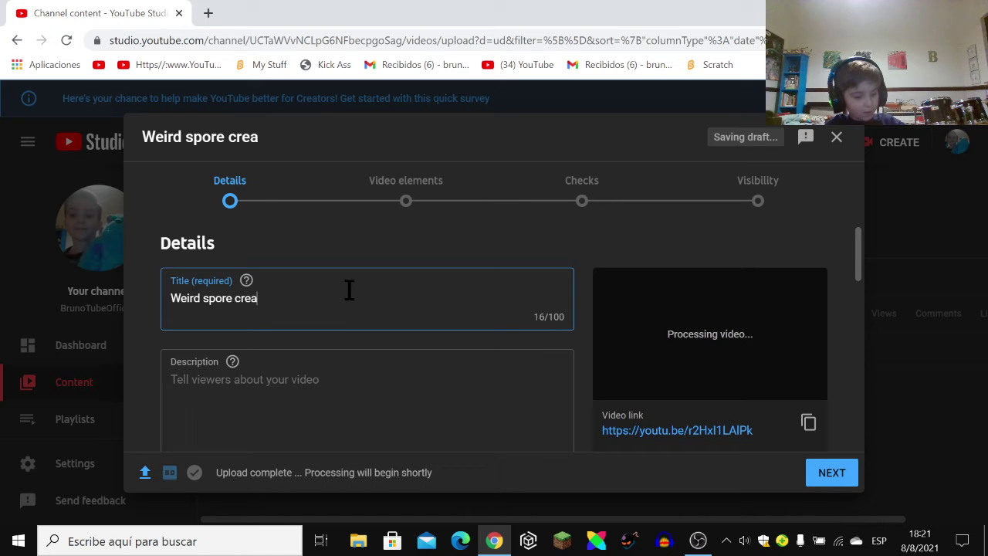
type("ture c")
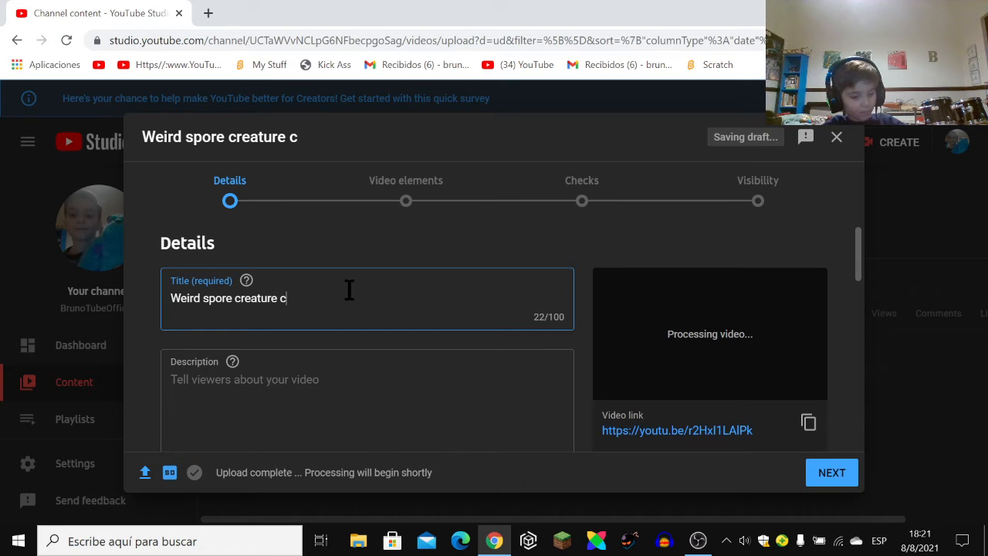
type("reator easter egg")
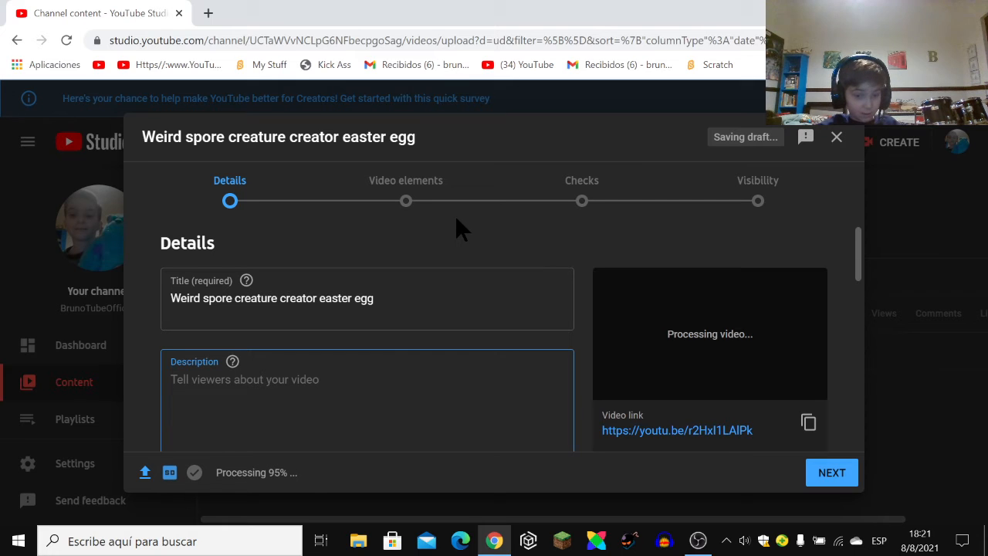
Step: Fill the description with 'LOL!' and reach the made-for-kids audience question
type("LOO")
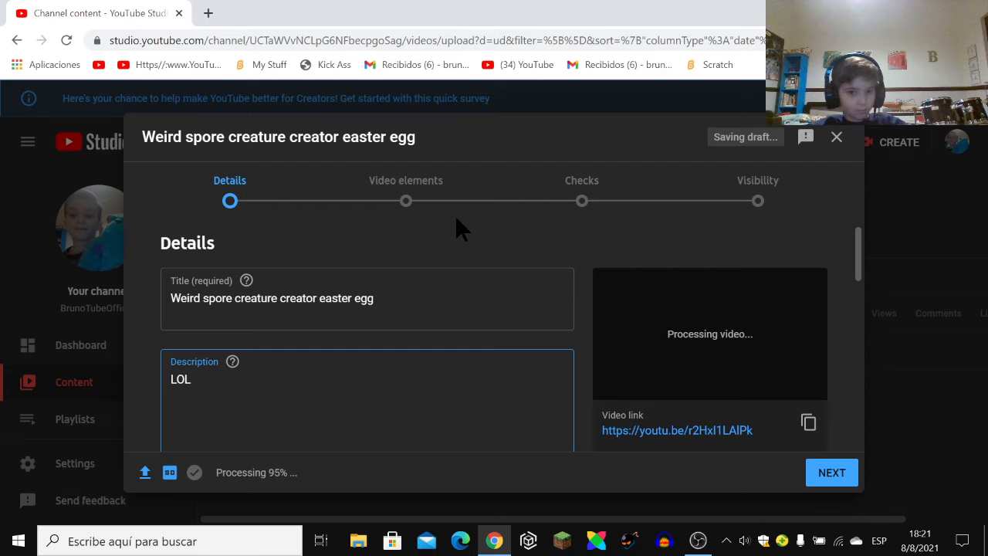
type("!")
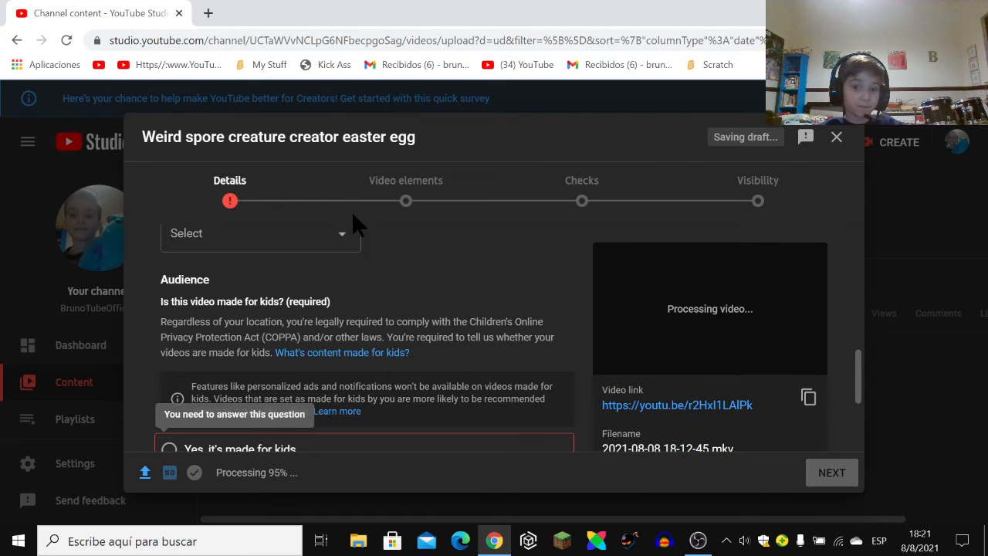
Step: Answer 'Yes, it's made for kids' and advance to the Video elements step
scroll("down", 3)
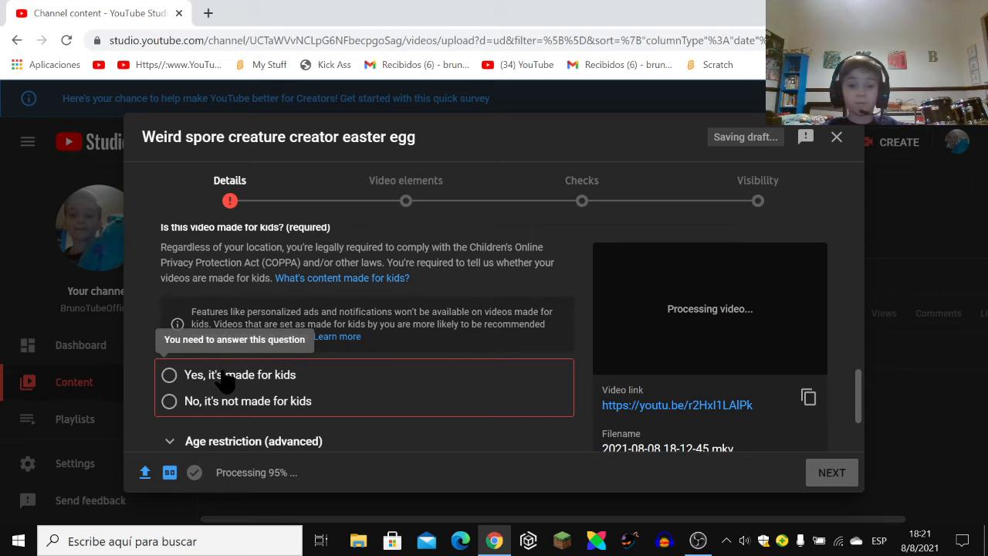
left_click(169, 375)
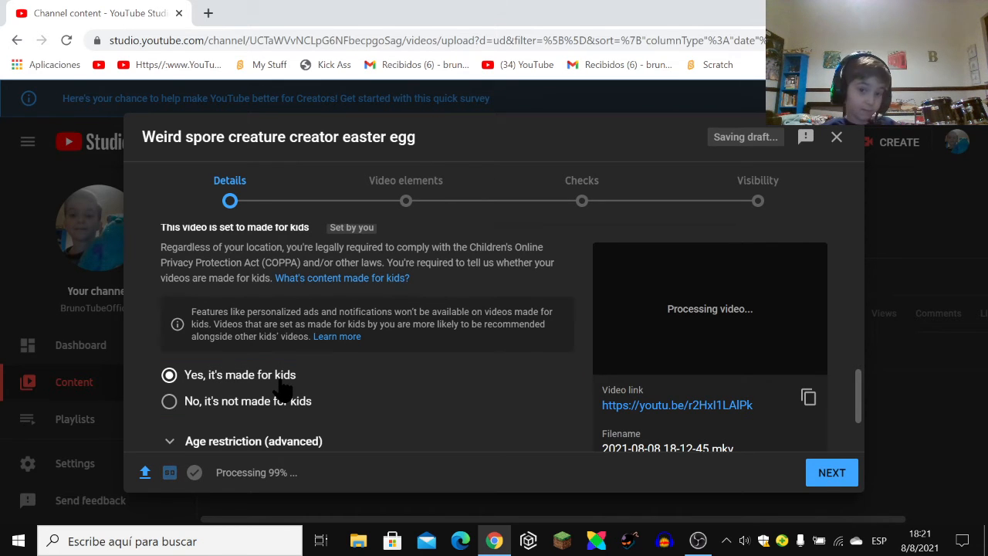
mouse_move(808, 468)
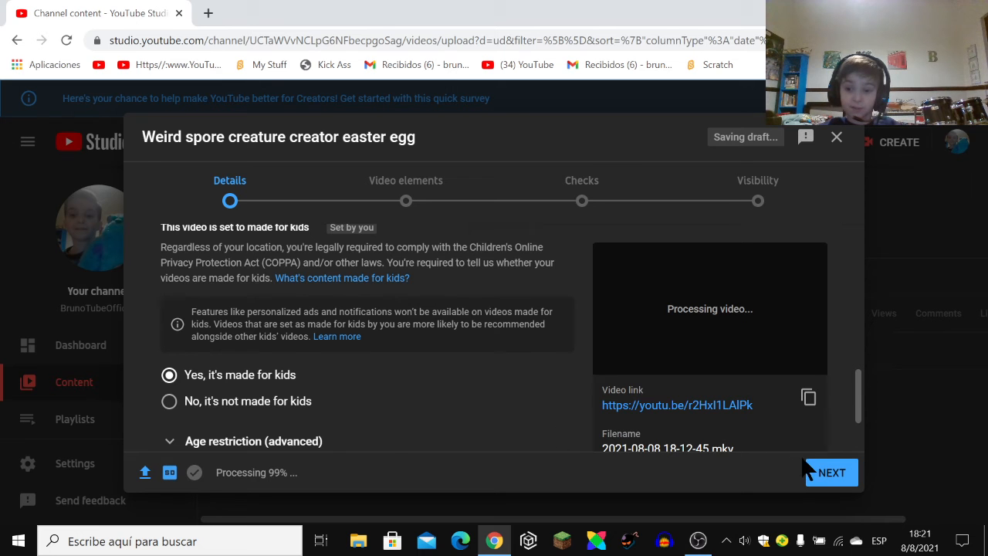
left_click(831, 473)
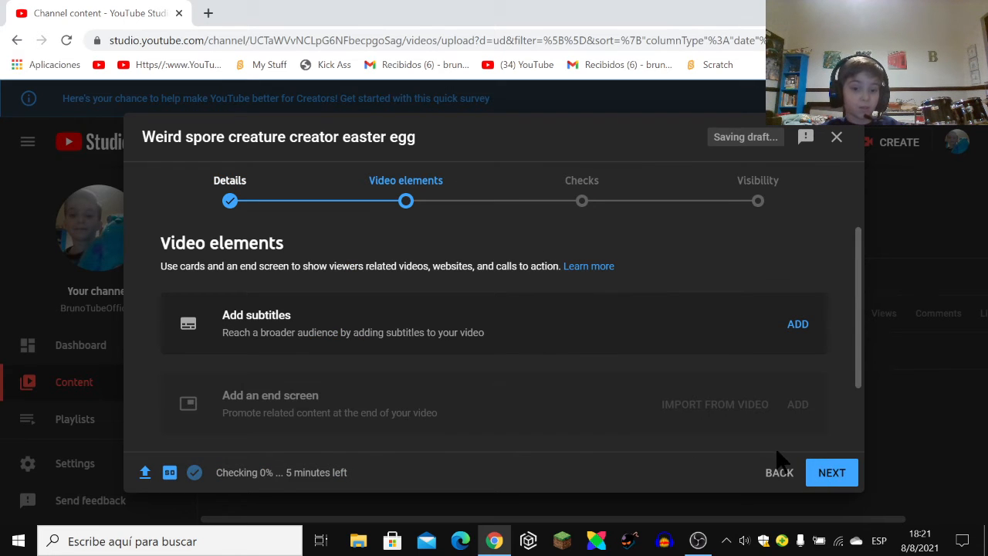
mouse_move(652, 384)
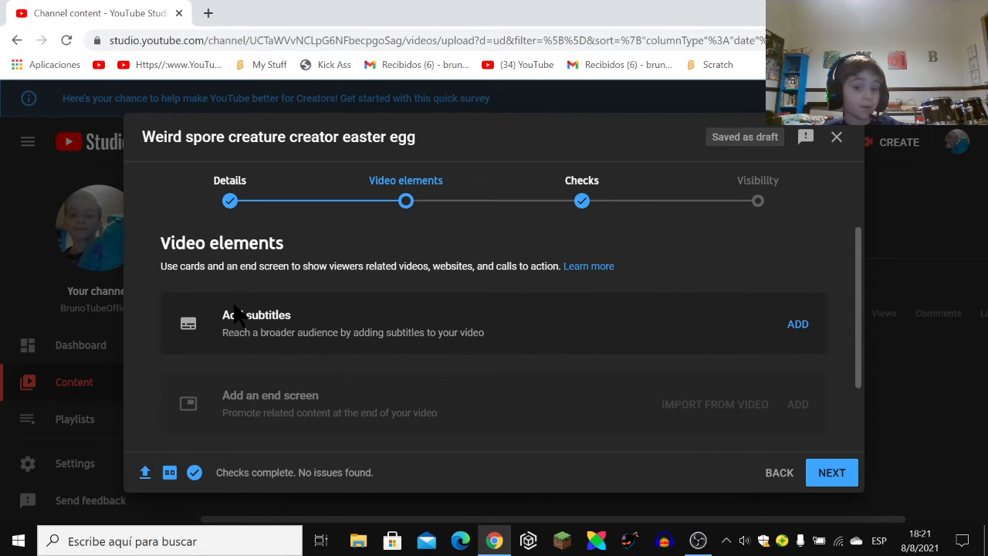
Step: Advance from Video elements to the Checks step showing no copyright issues
left_click(581, 200)
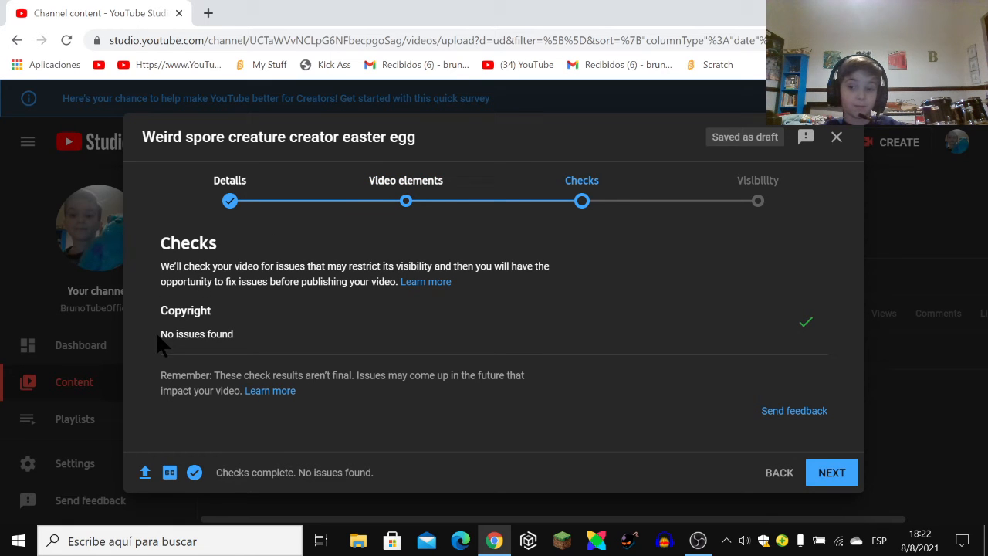
mouse_move(804, 334)
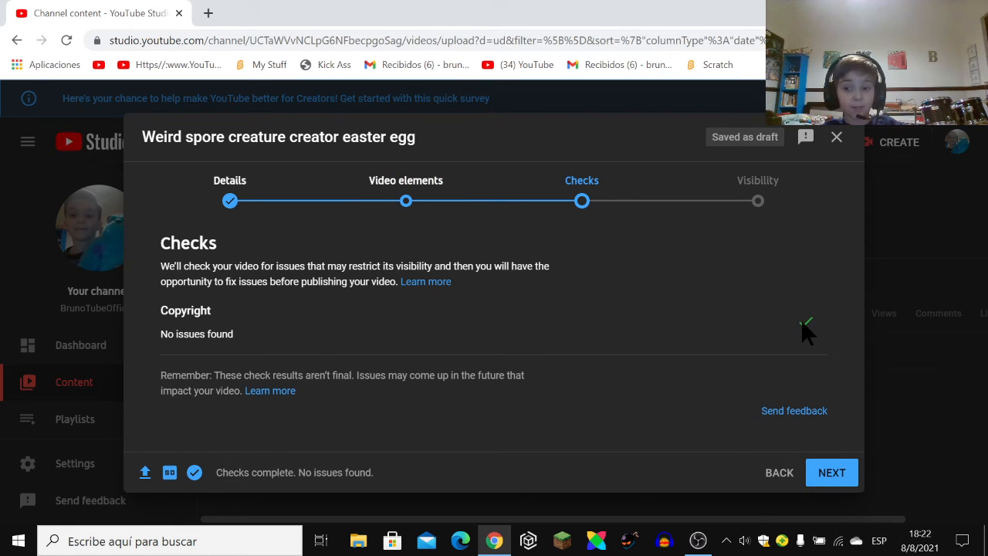
mouse_move(810, 323)
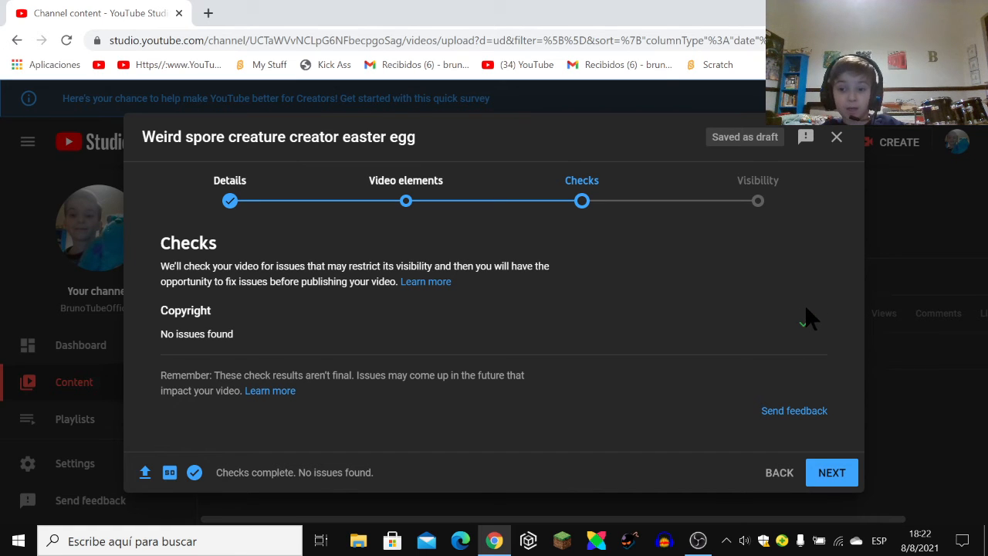
mouse_move(164, 335)
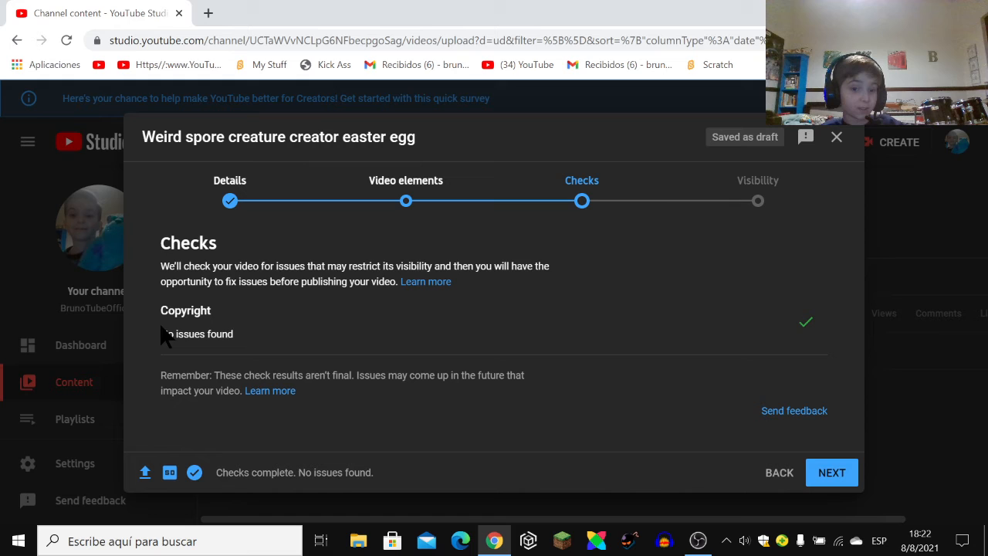
mouse_move(721, 427)
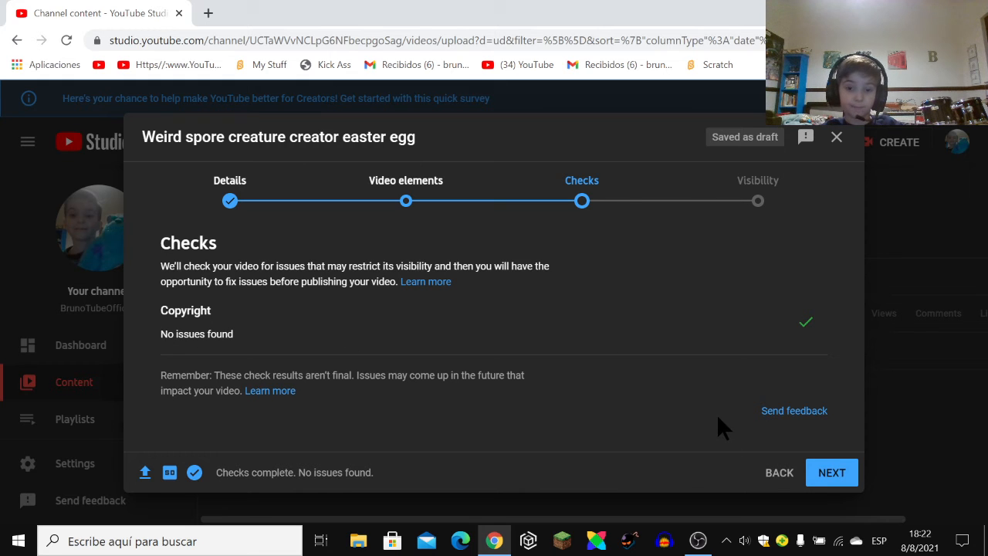
mouse_move(757, 208)
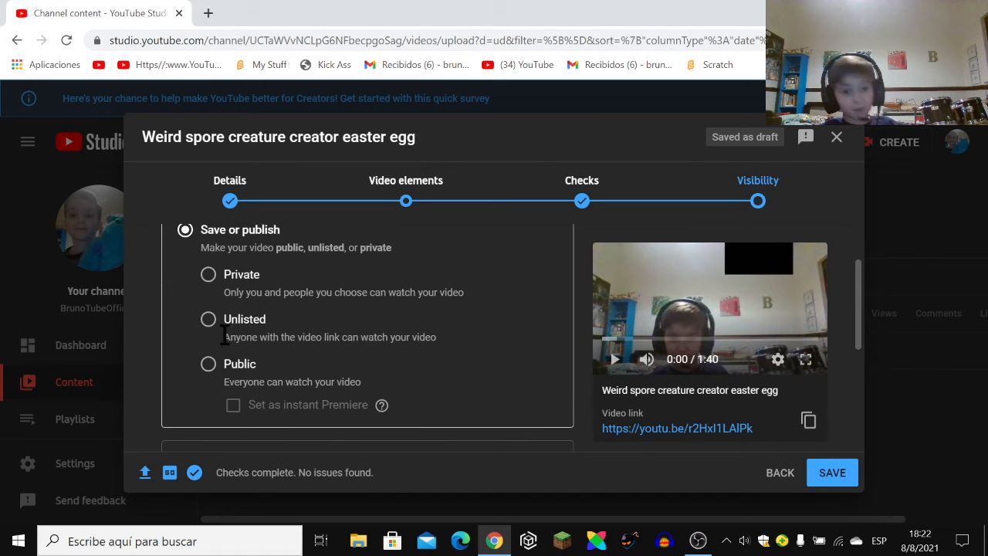
Step: Set visibility to Public and trigger publishing of the video
left_click(208, 364)
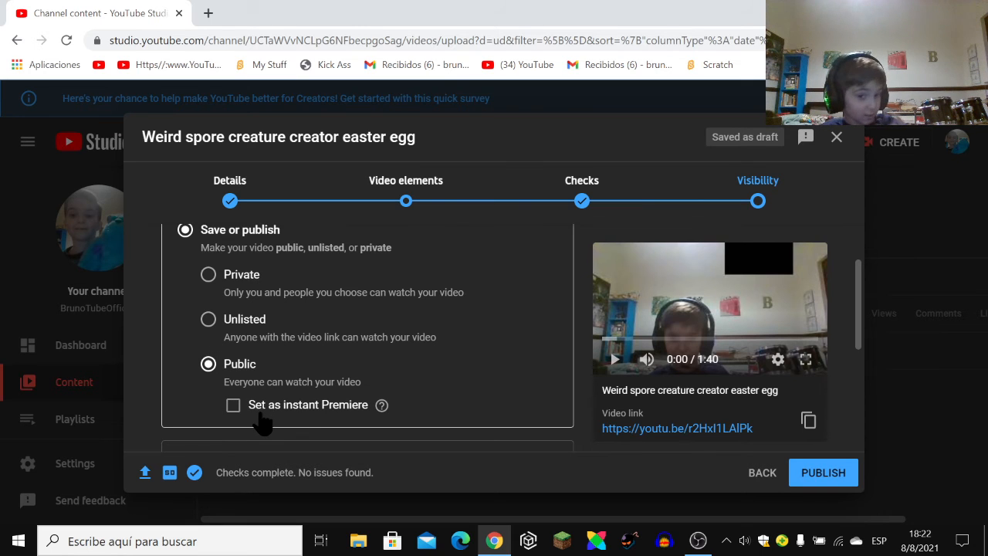
scroll("down", 3)
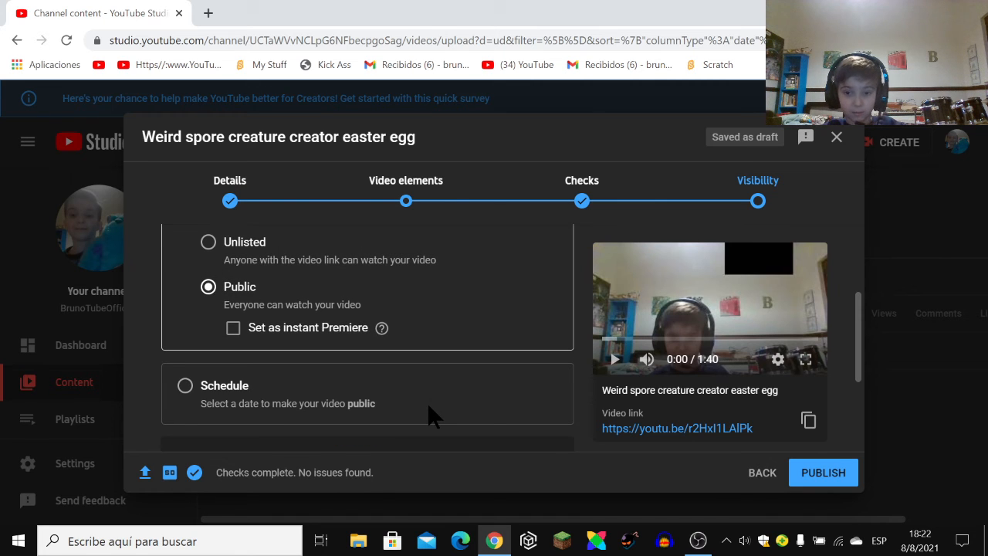
mouse_move(822, 472)
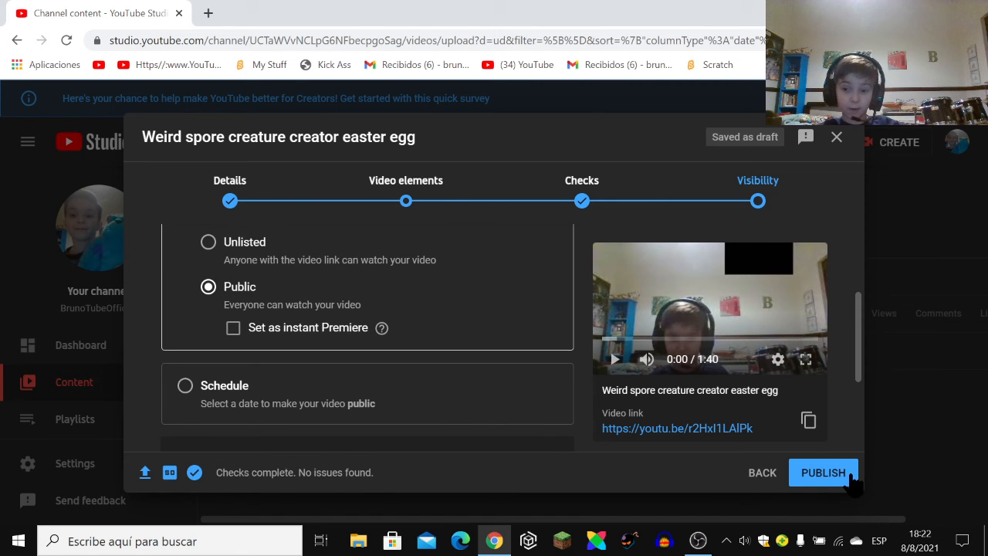
left_click(823, 473)
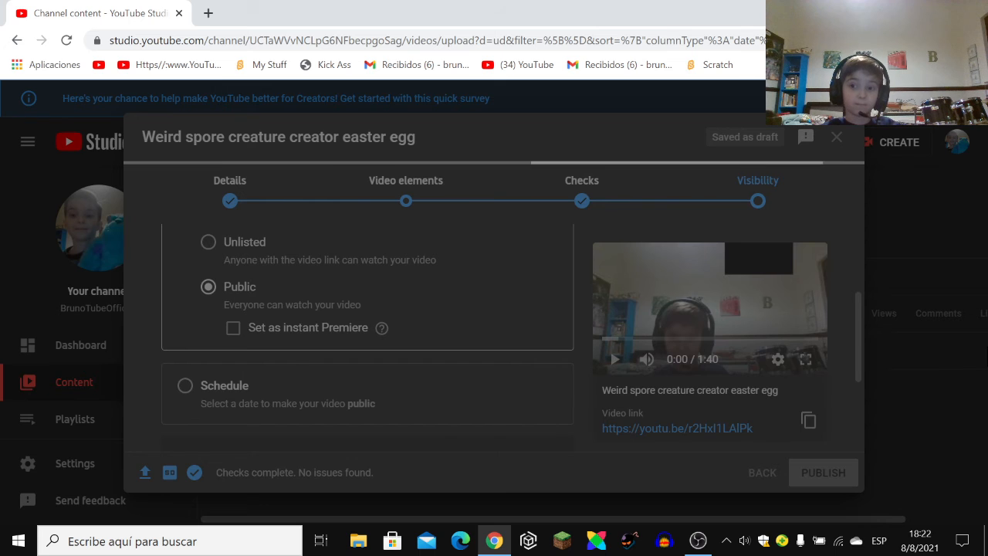
Step: Close the 'Video published' confirmation, returning to the Channel content page
left_click(823, 473)
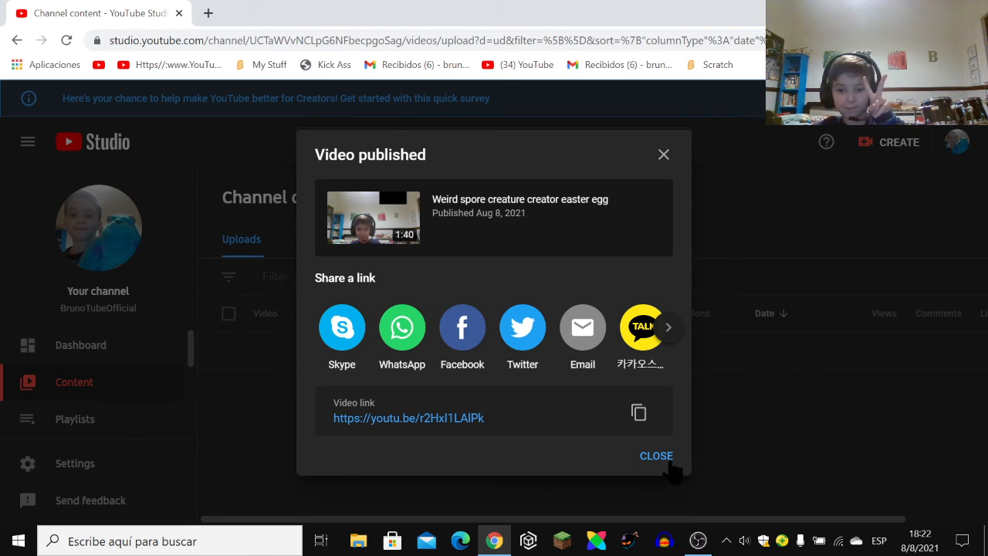
left_click(655, 456)
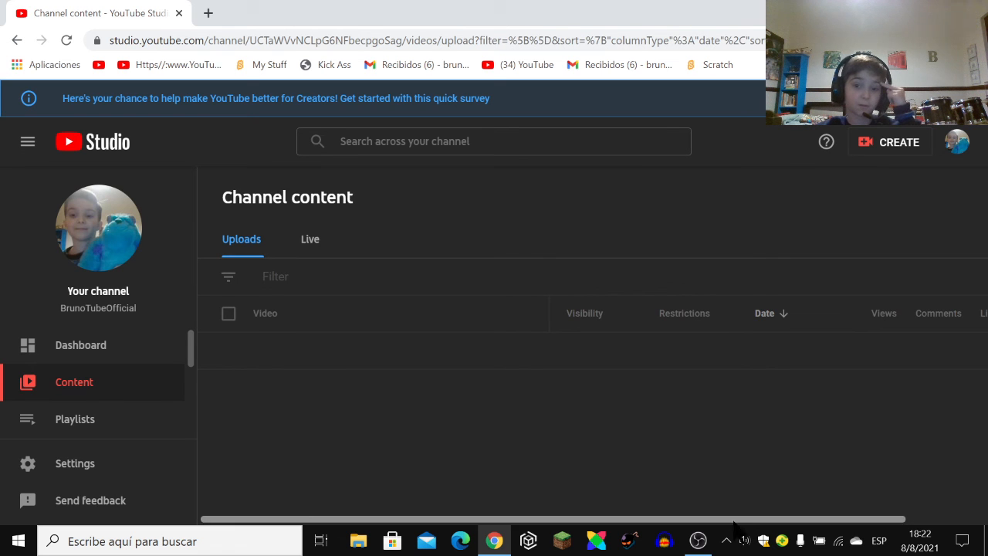